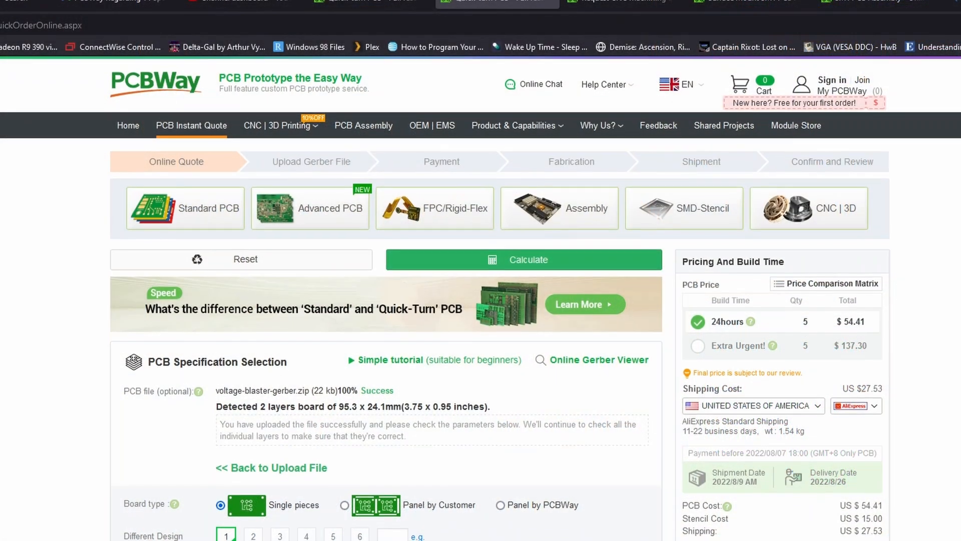
# Step: Scroll through the PCB instant quote options
pyautogui.scroll(-3)
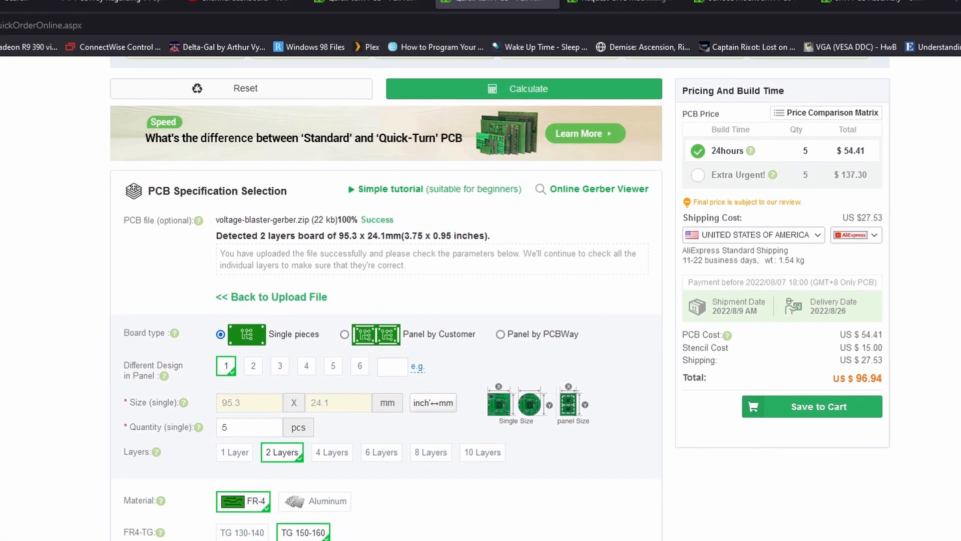
pyautogui.scroll(-3)
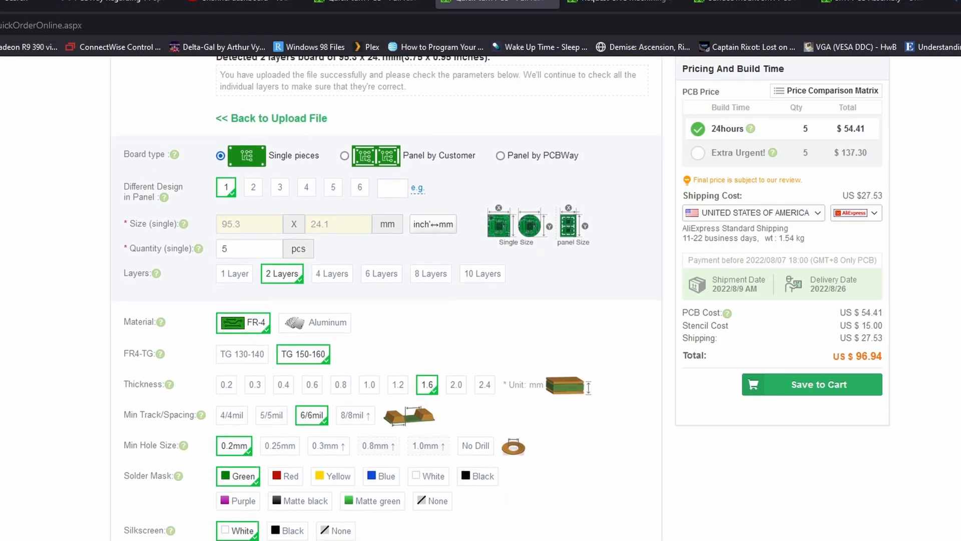
pyautogui.scroll(-3)
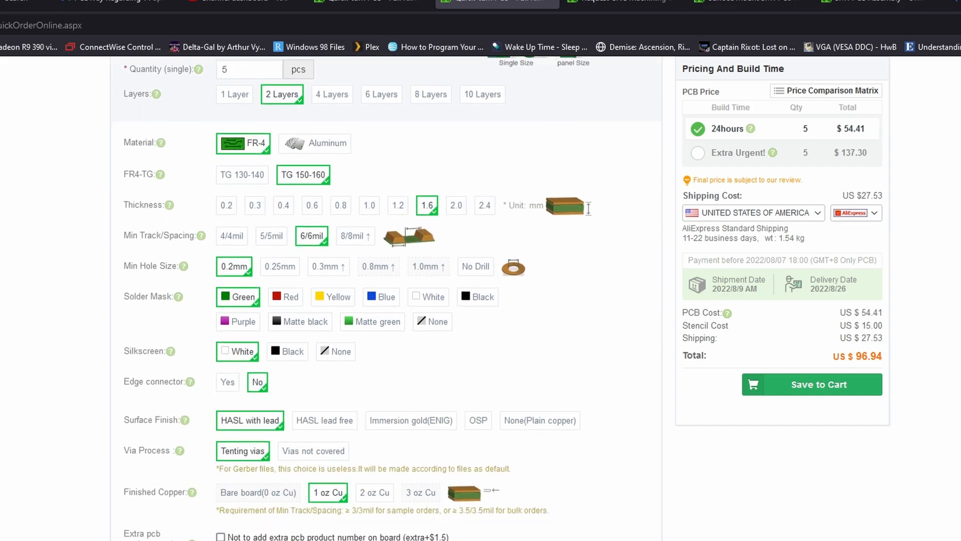
pyautogui.scroll(-3)
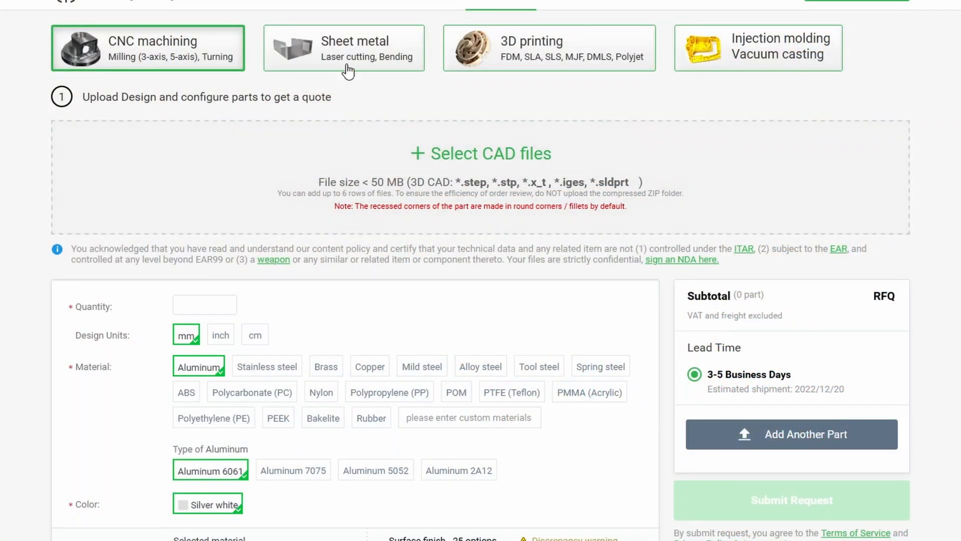
# Step: Switch from the sheet metal quote to 3D printing to show the resin materials
pyautogui.click(343, 48)
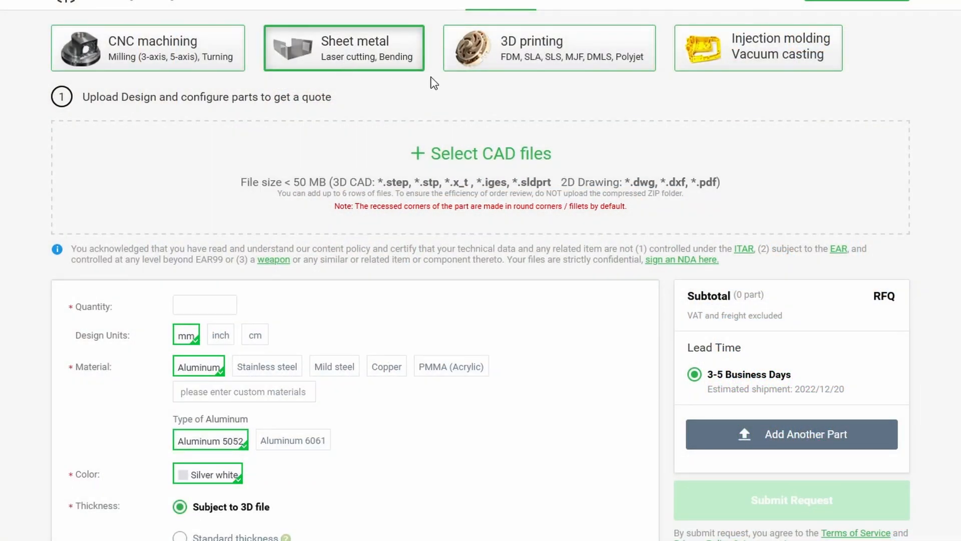
pyautogui.click(549, 48)
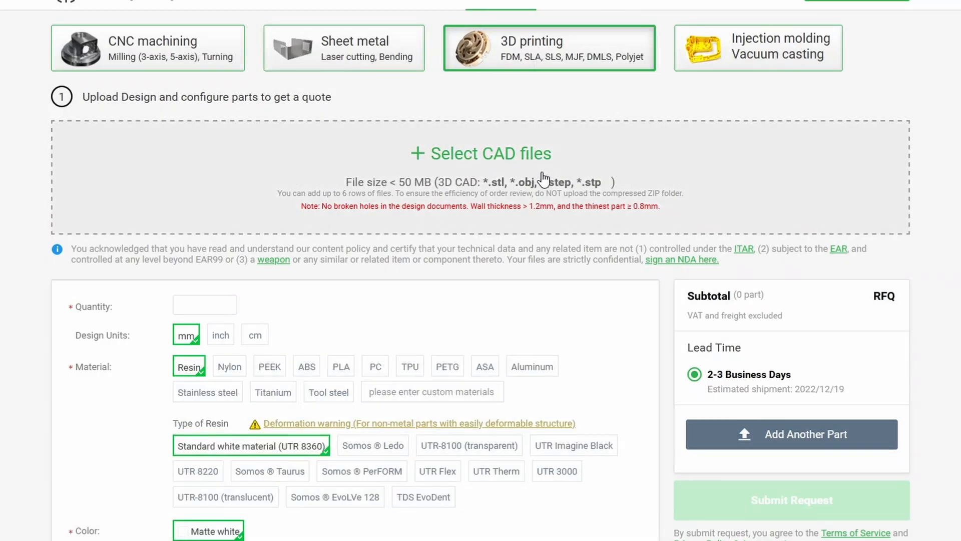
pyautogui.scroll(-3)
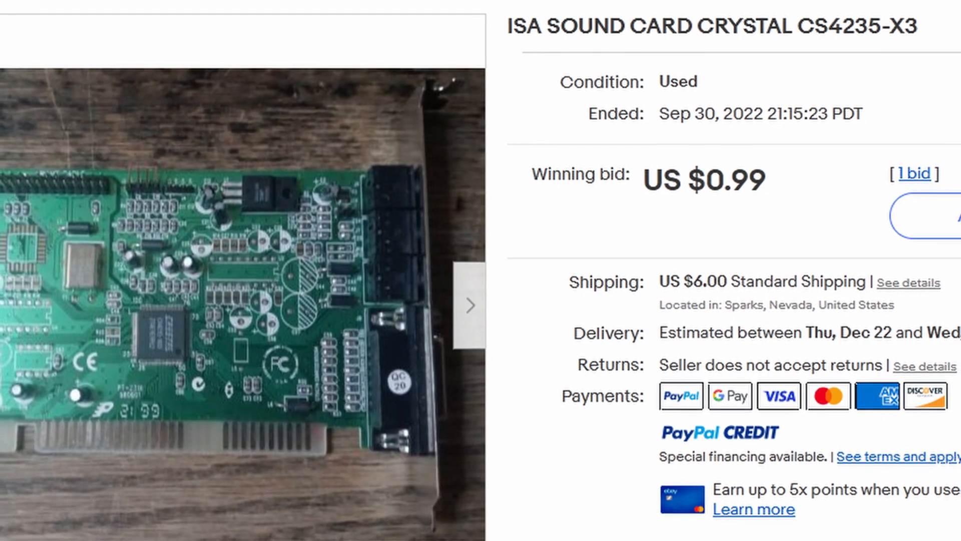
pyautogui.scroll(-3)
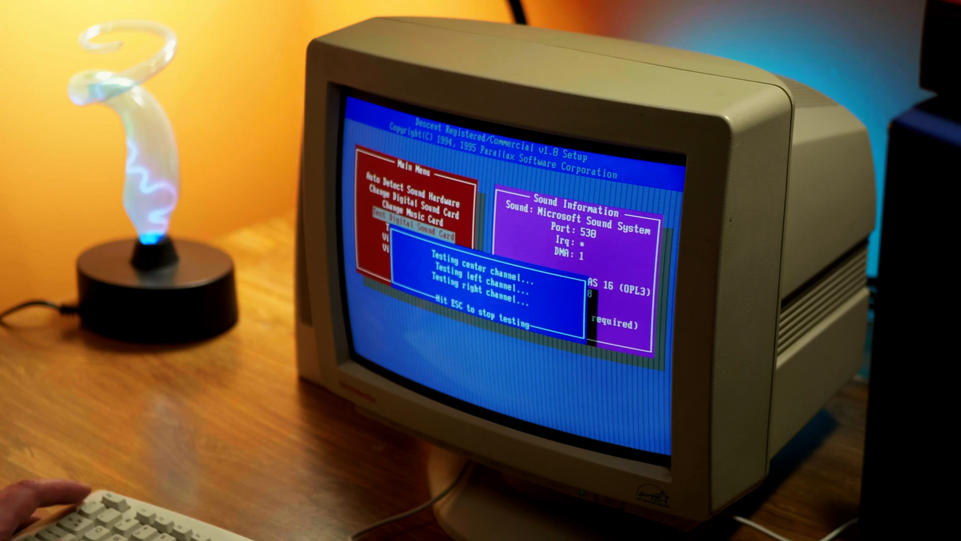
# Step: Stop the center, left and right channel sound test and leave Descent Setup
pyautogui.press('Escape')
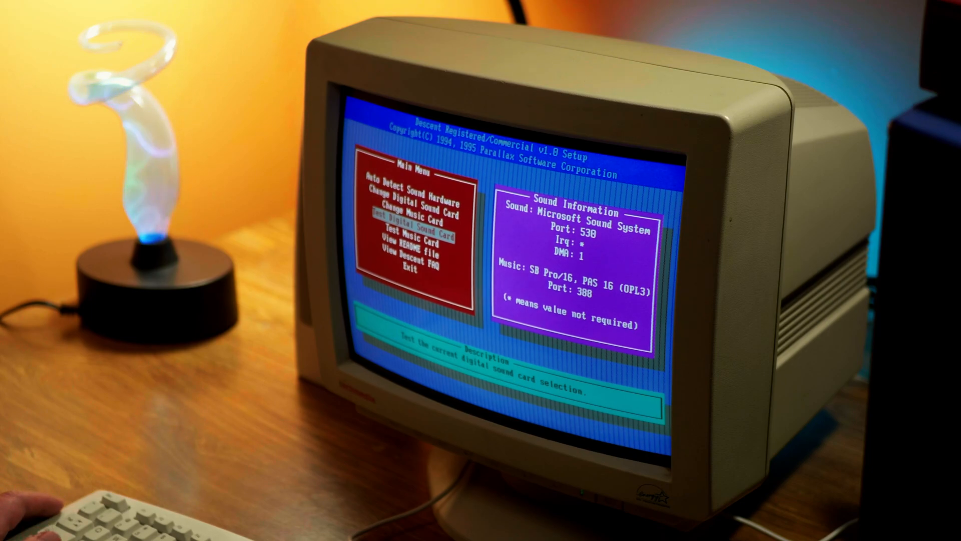
pyautogui.click(415, 213)
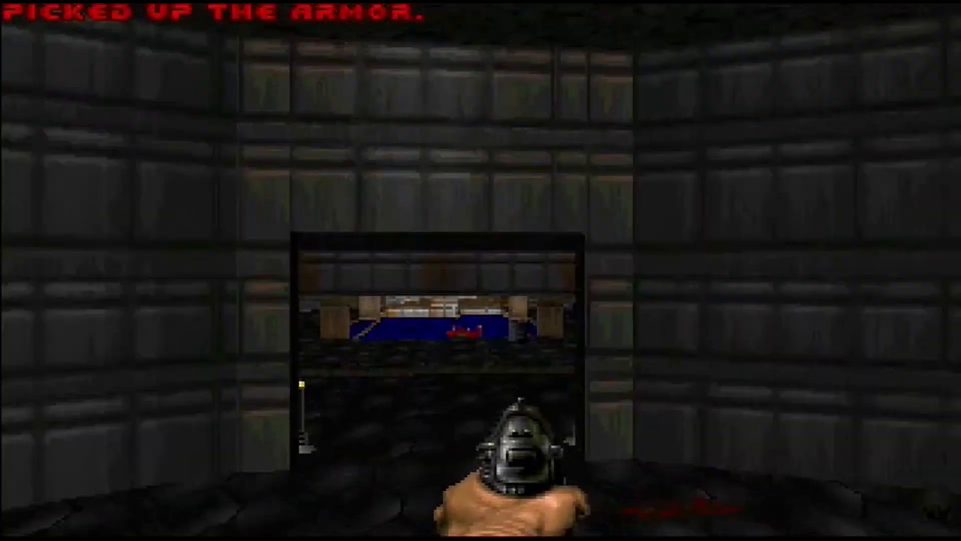
# Step: Walk forward onto the armor pickup in the Doom level
pyautogui.press('w')
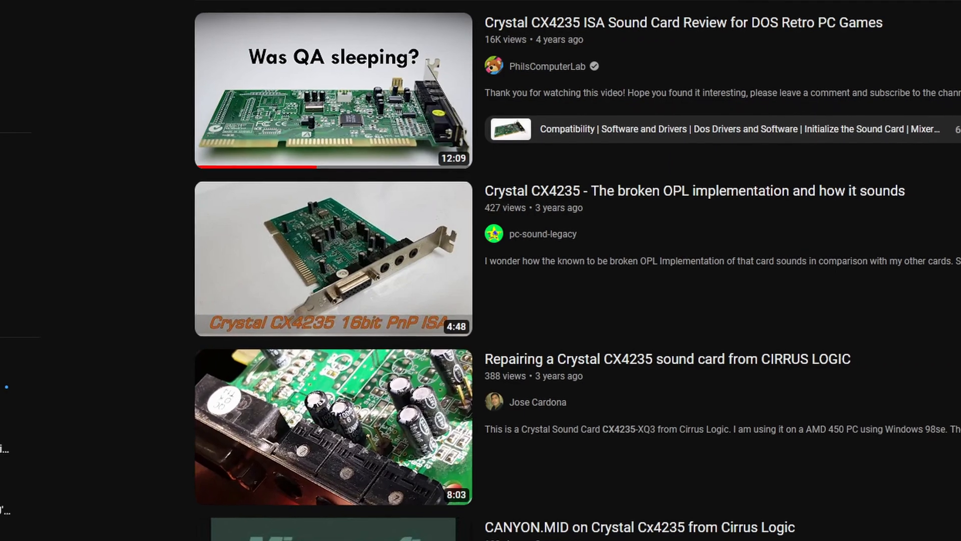
pyautogui.scroll(-3)
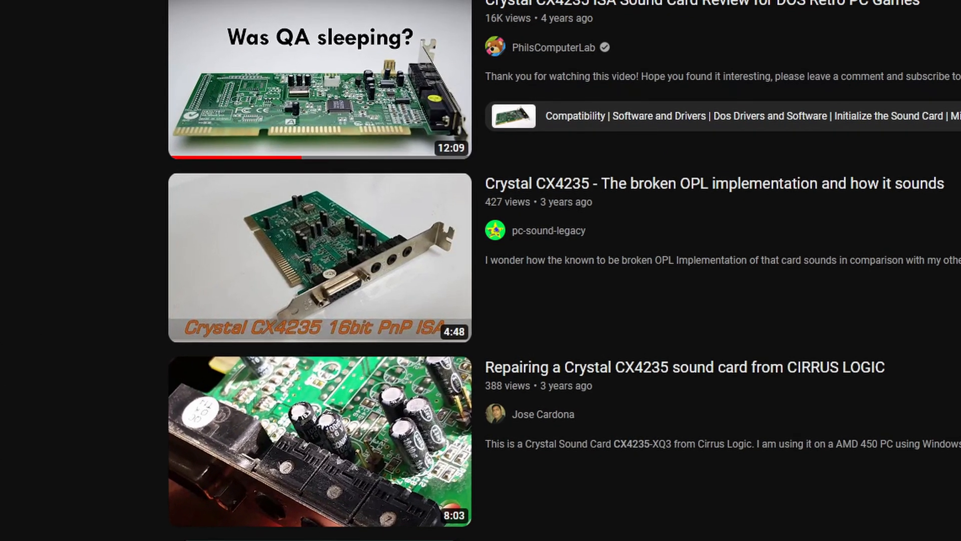
pyautogui.click(319, 77)
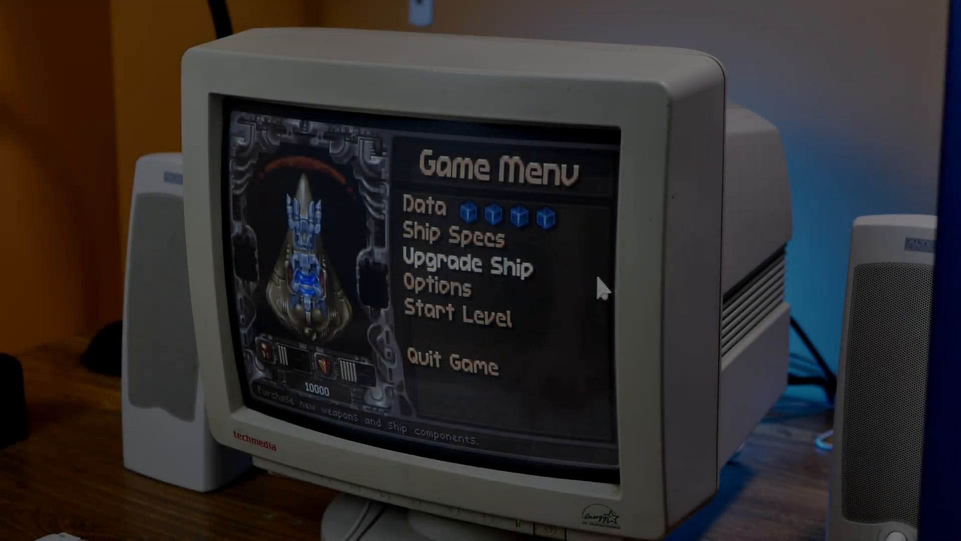
# Step: Buy ship upgrades including a generator, cutting credits from 10,000 to 900
pyautogui.click(469, 264)
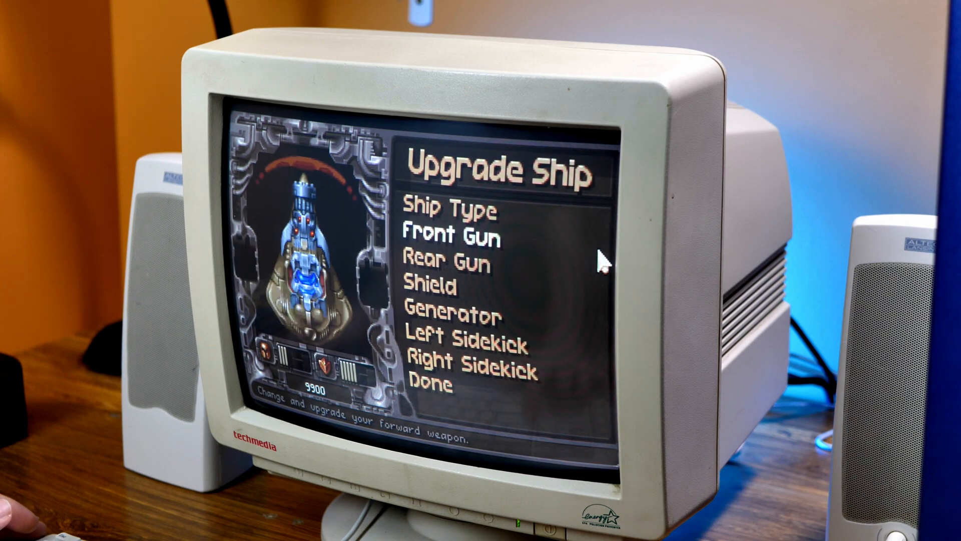
pyautogui.click(452, 236)
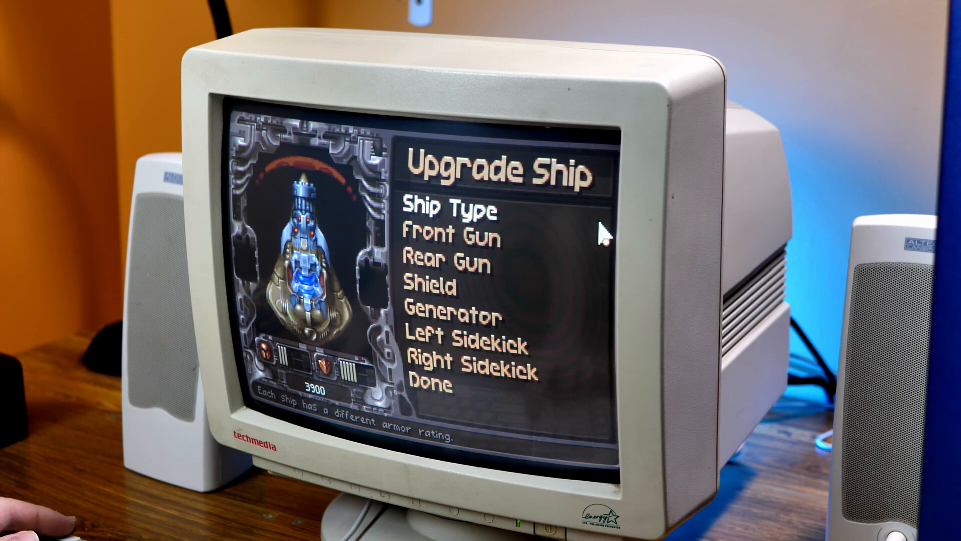
pyautogui.click(434, 284)
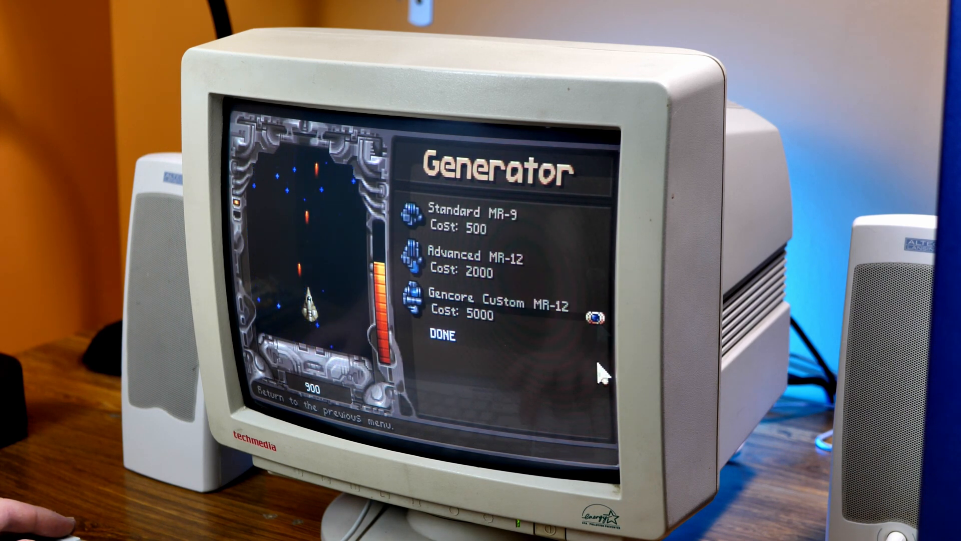
pyautogui.click(440, 336)
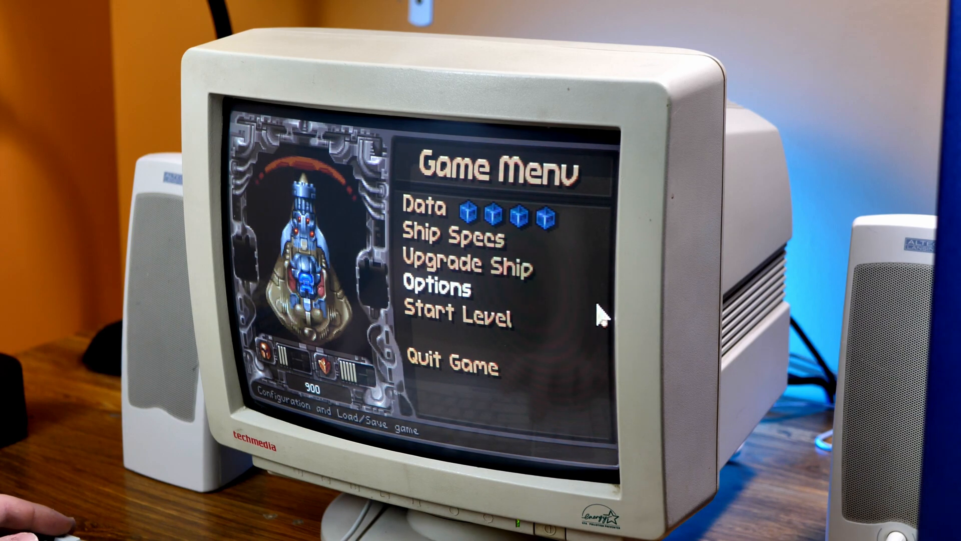